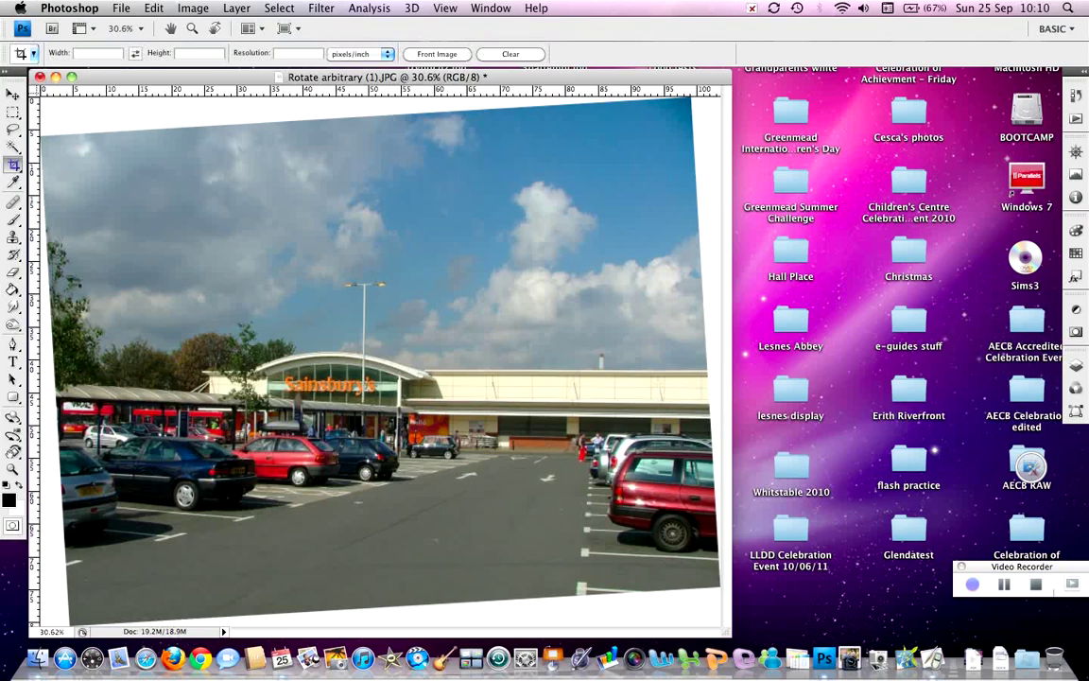
mouse_move(13, 166)
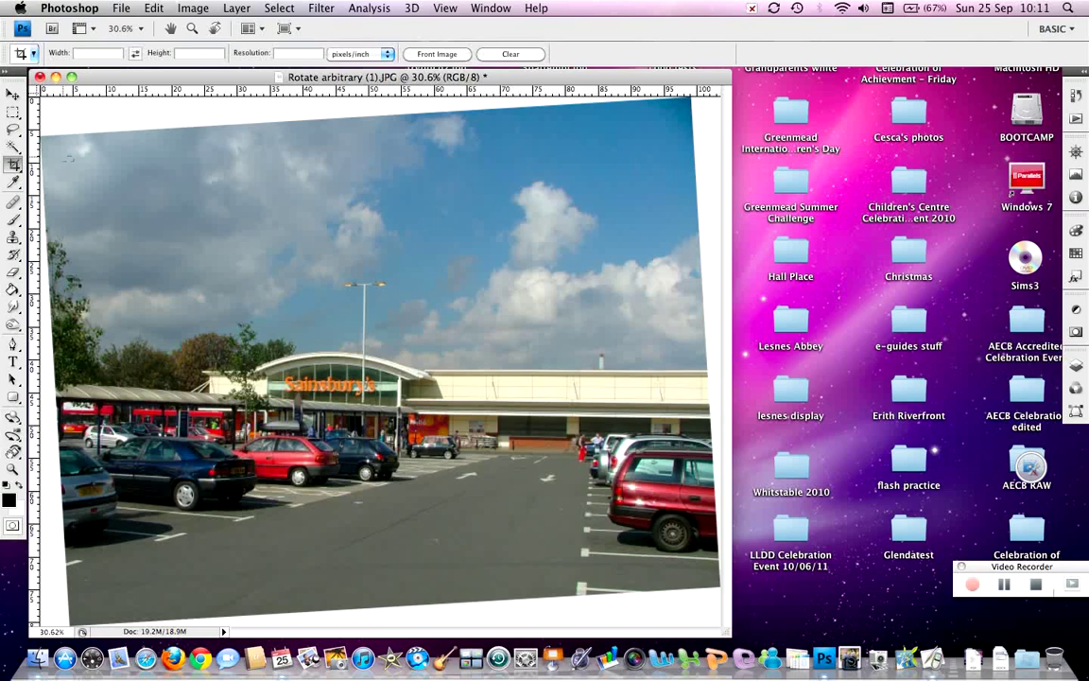
- Draw and refine a crop box inside the rotated car park photo, excluding the white corners
left_click_drag(66, 156, 222, 255)
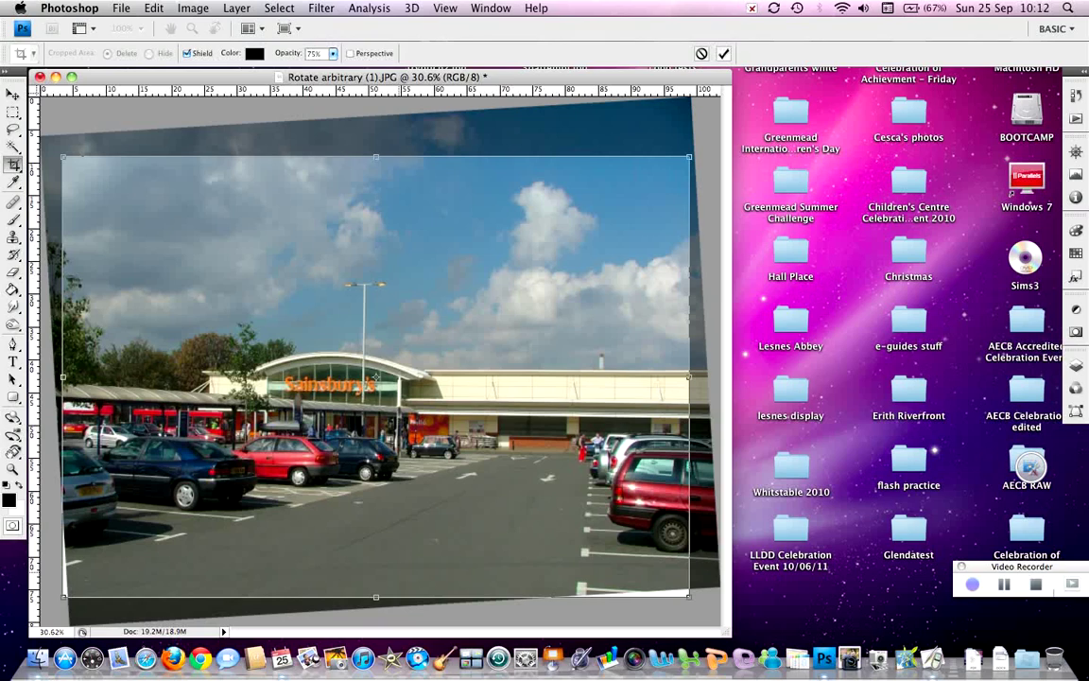
left_click(972, 583)
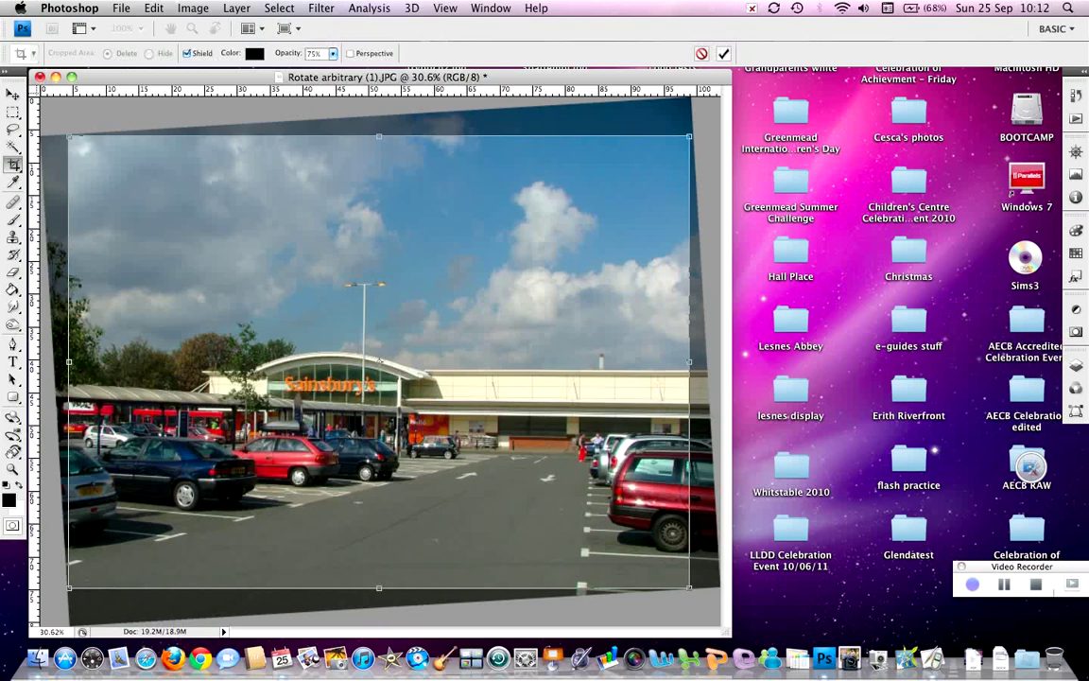
mouse_move(701, 53)
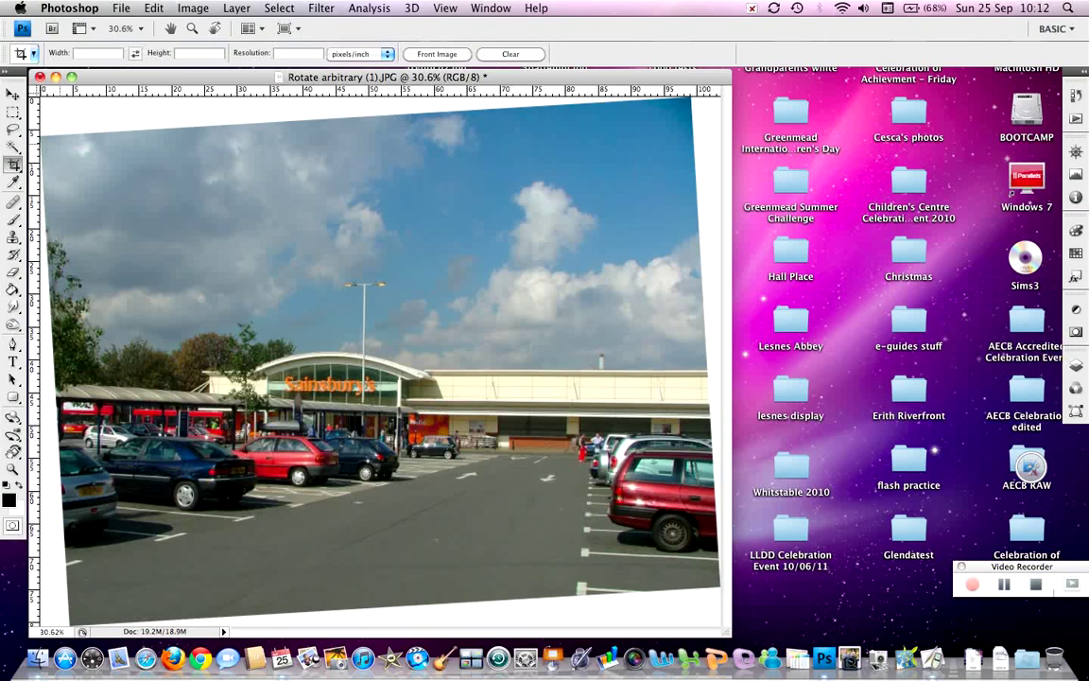
left_click_drag(57, 141, 586, 505)
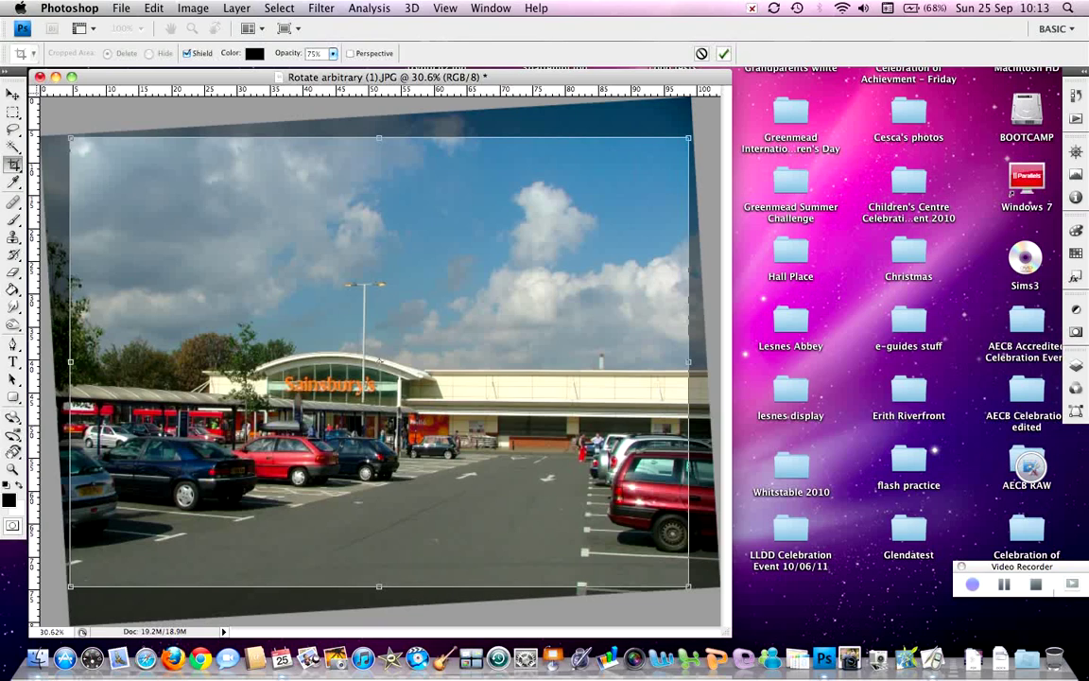
mouse_move(724, 53)
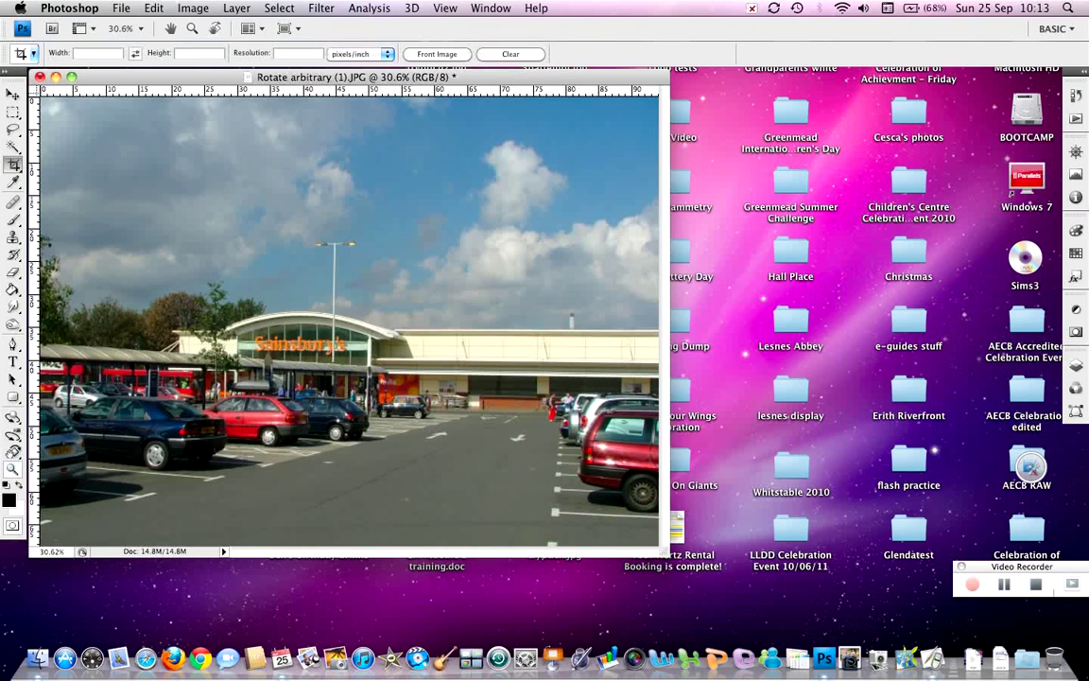
mouse_move(12, 470)
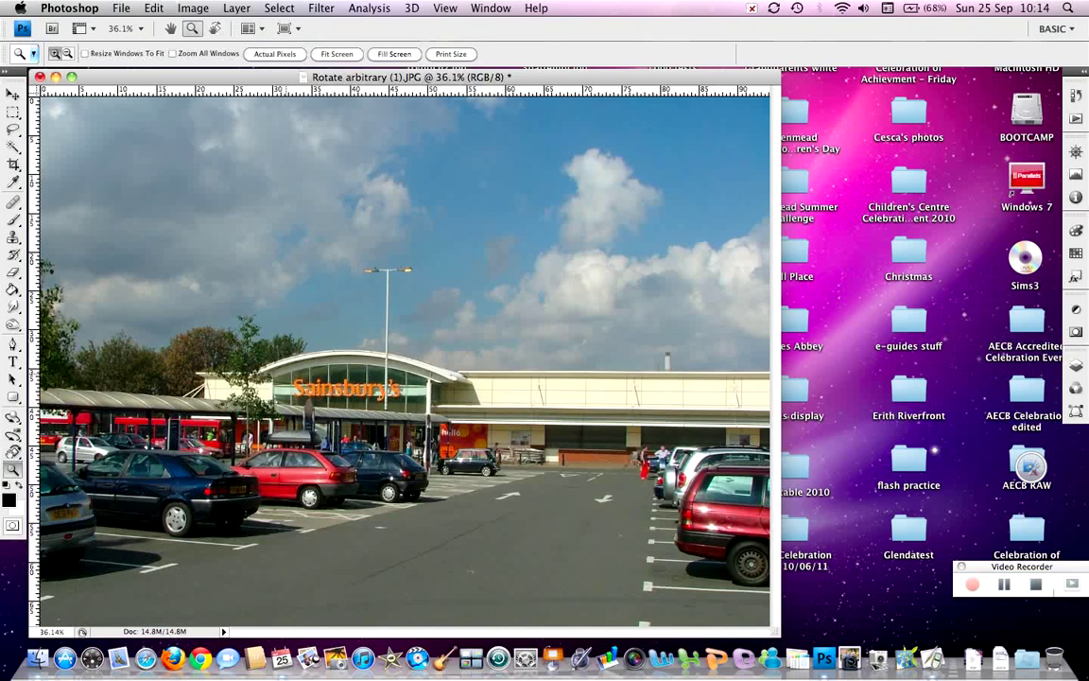
- Zoom in on the orange Sainsbury's sign on the store front
left_click(13, 165)
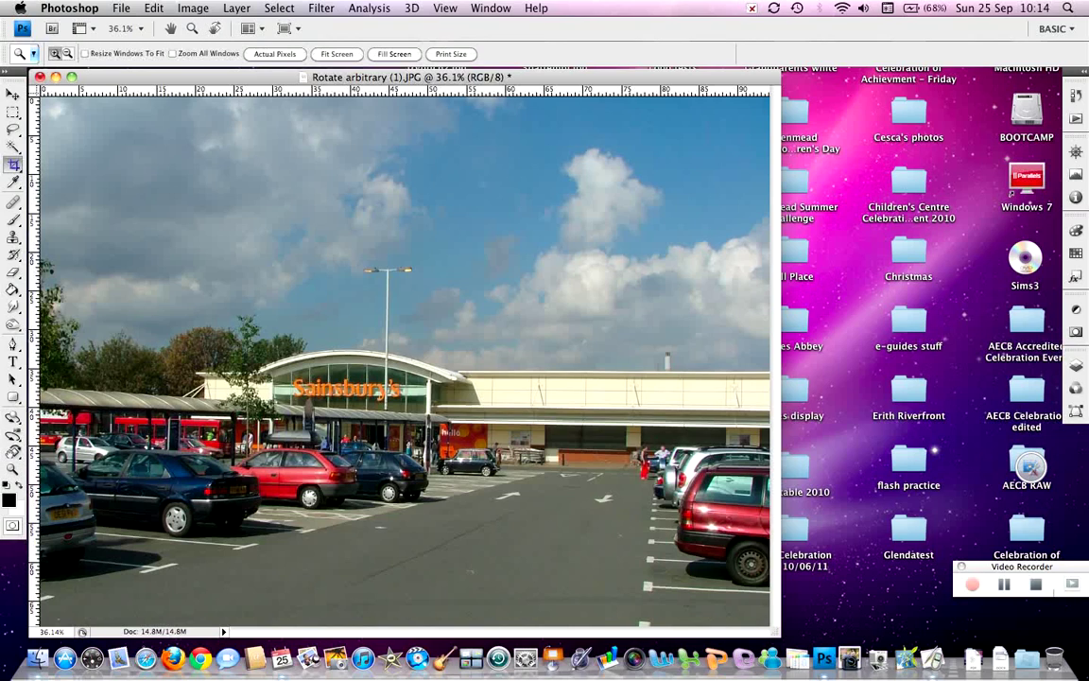
left_click(14, 165)
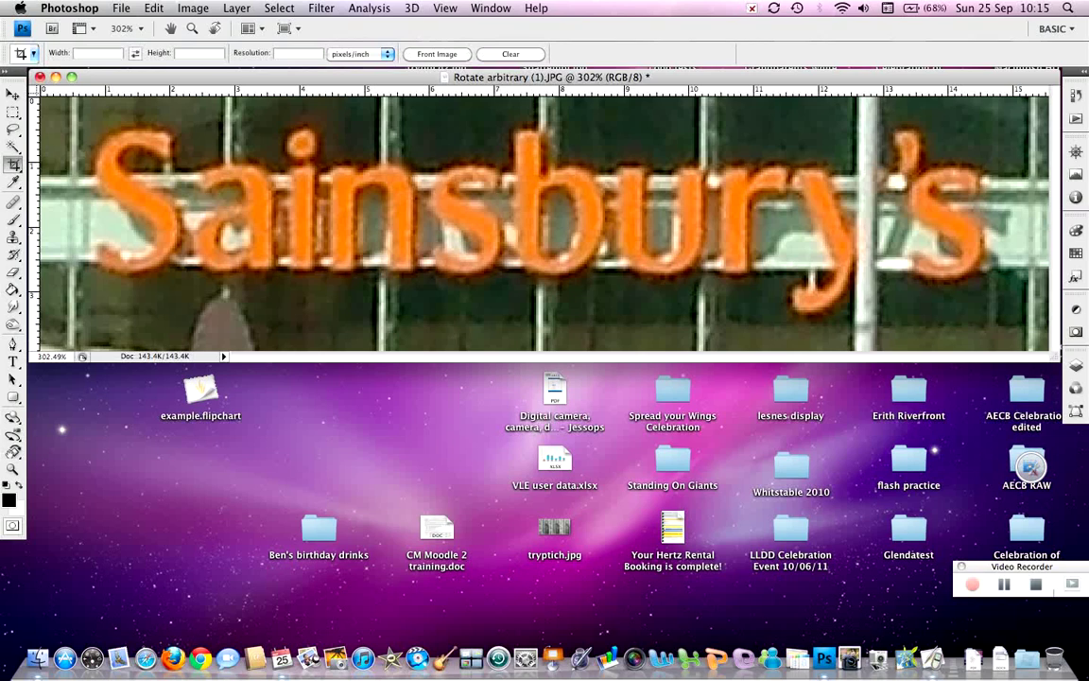
- Reverse the sign-only crop to restore the full straightened car park photo
left_click(153, 8)
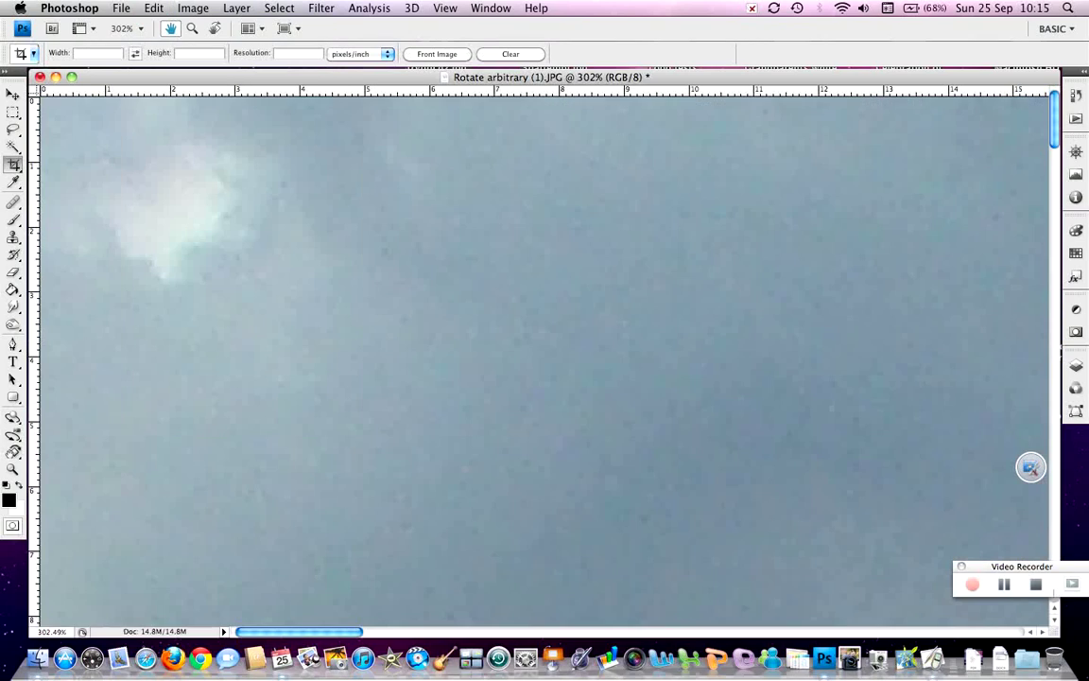
left_click(444, 8)
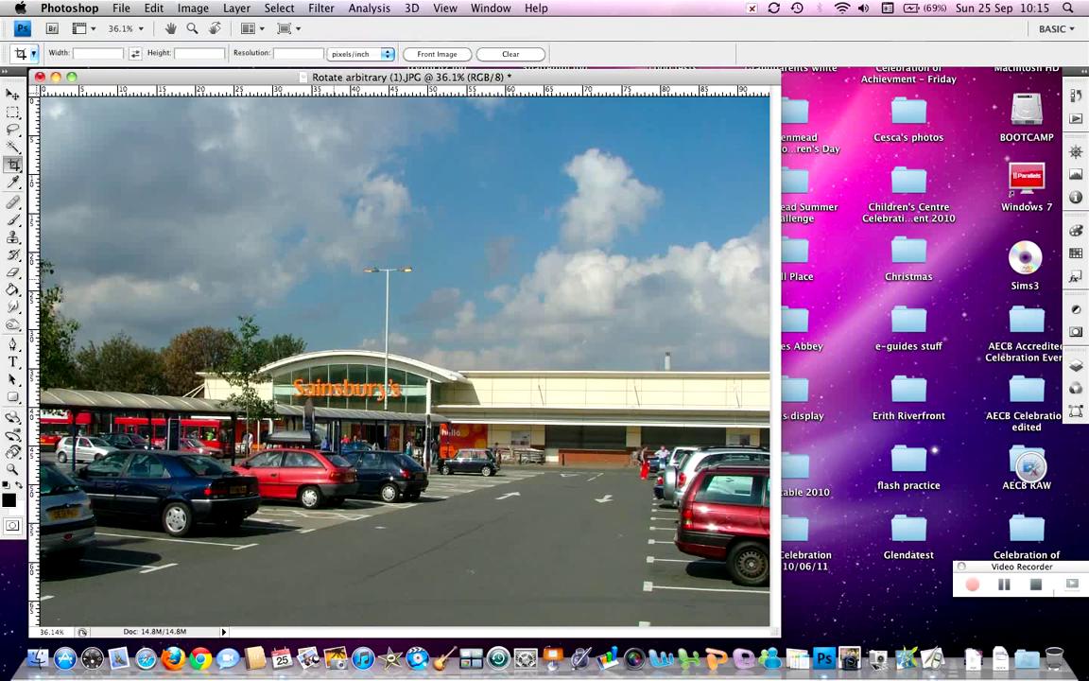
left_click(121, 7)
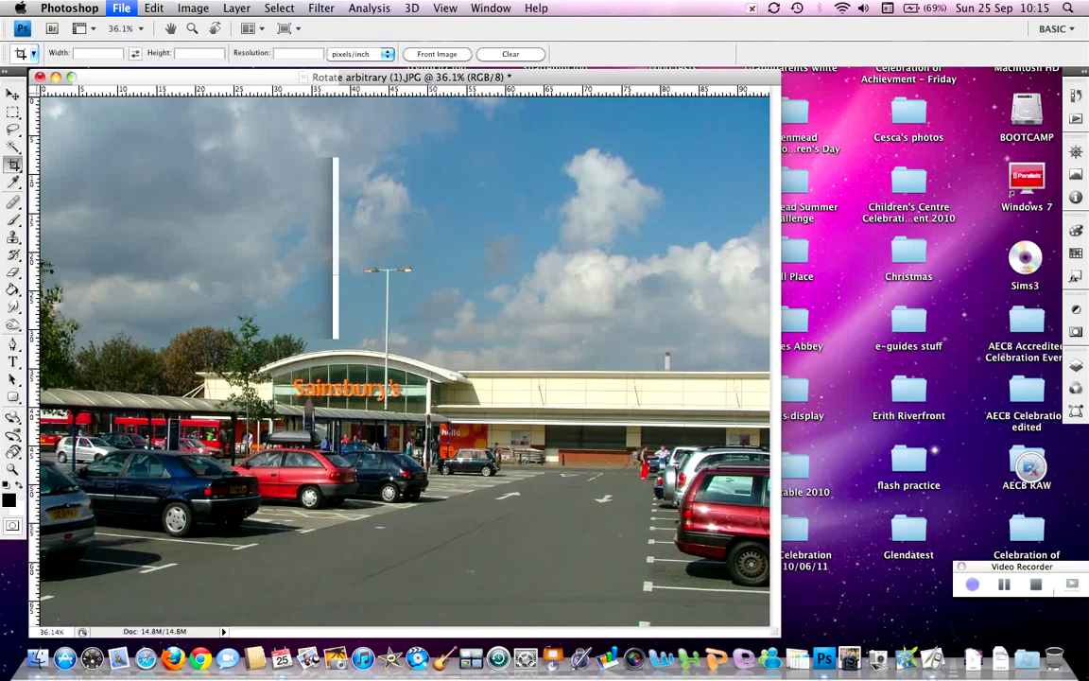
- Open Girl.jpg from the Learner Disk in a second tab
left_click(121, 8)
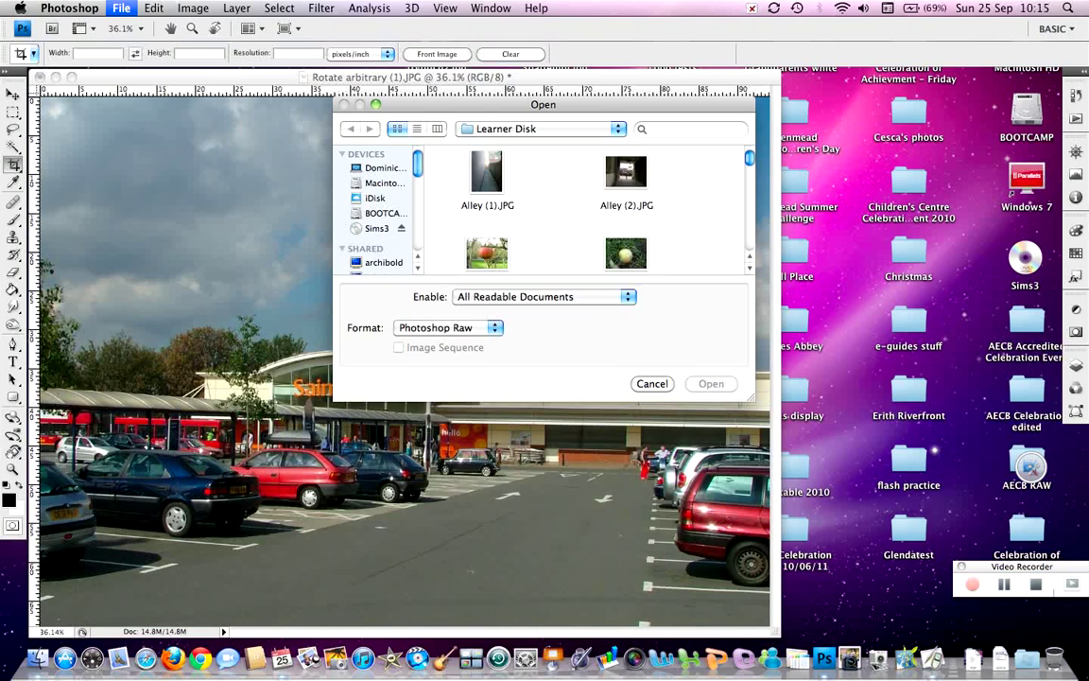
left_click(488, 222)
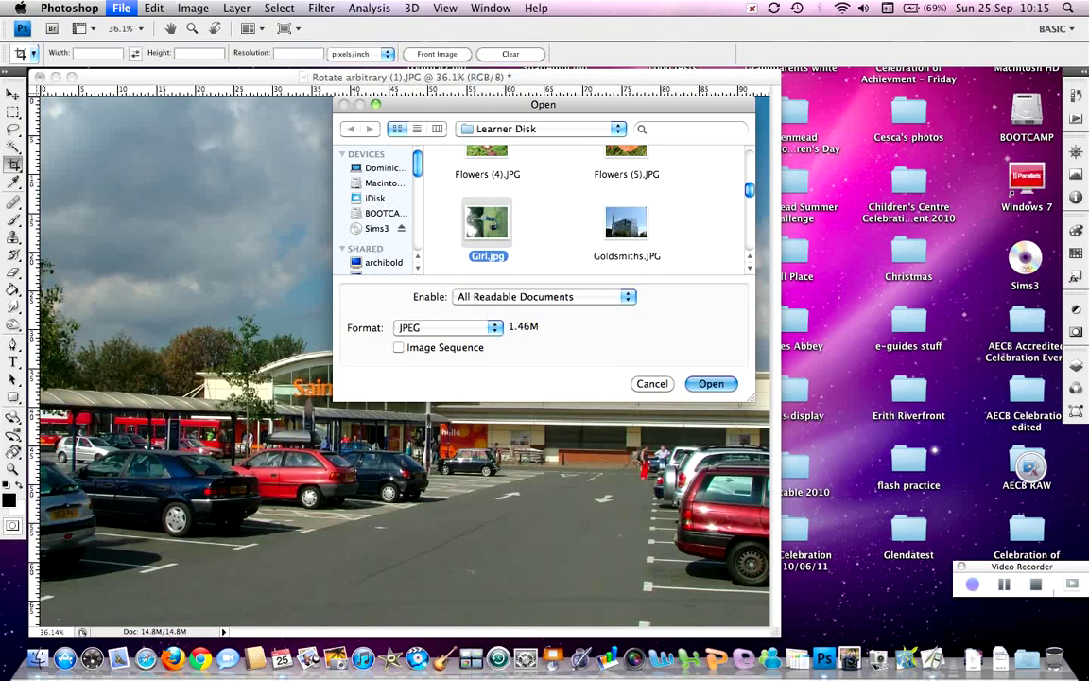
left_click(711, 383)
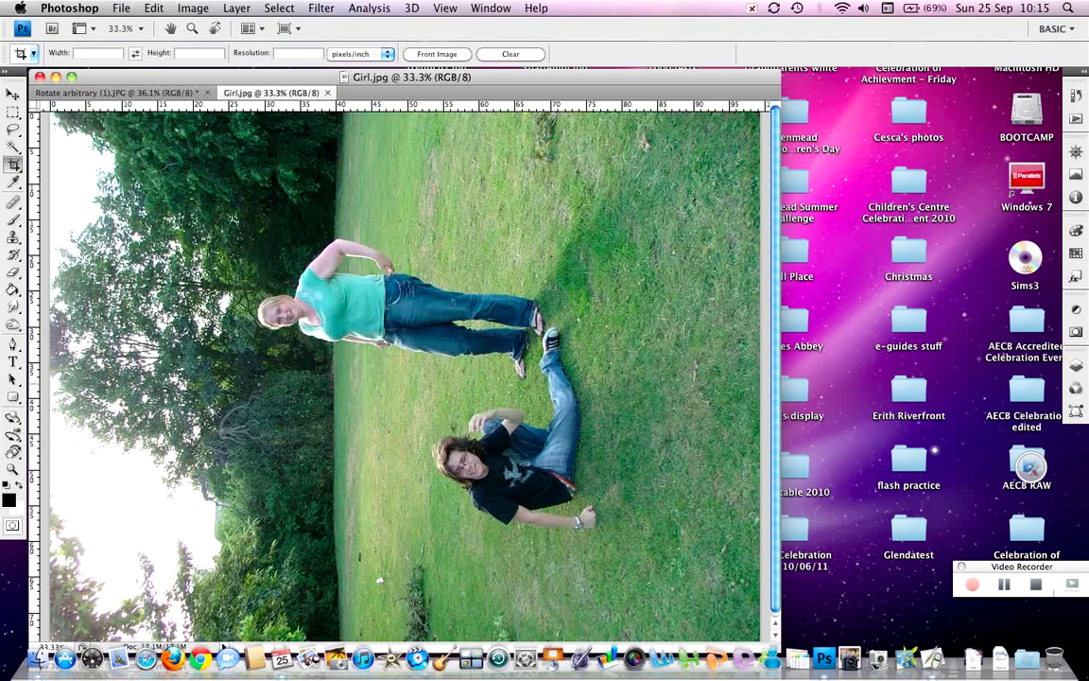
- Rotate Girl.jpg upright and crop tightly around the two girls, trimming the foreground grass
left_click(193, 7)
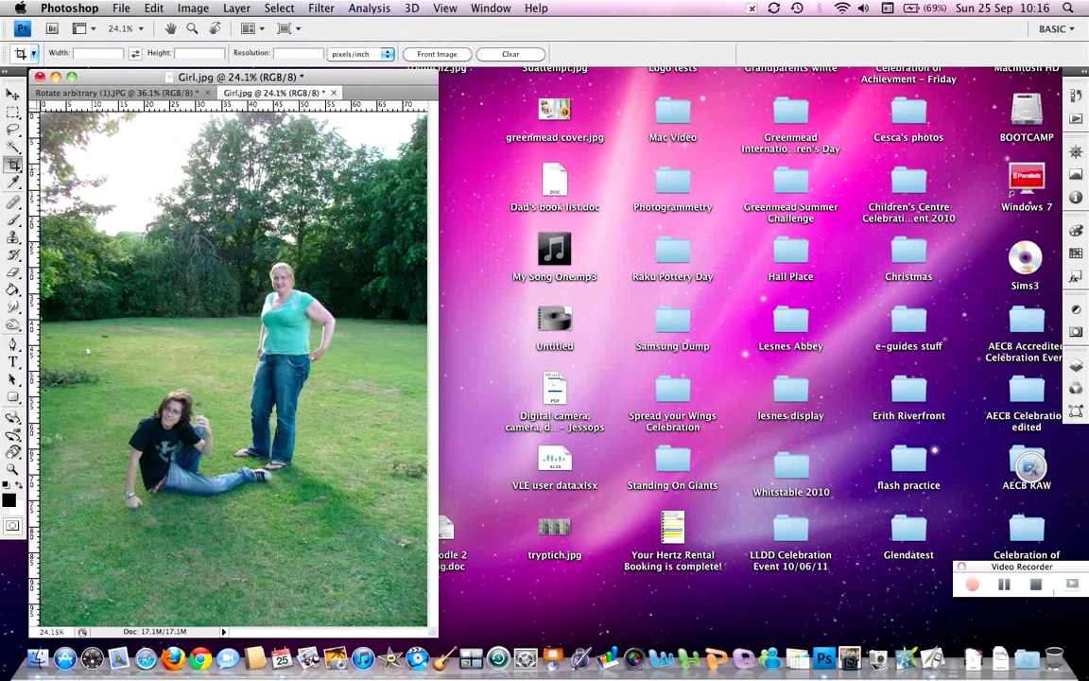
left_click_drag(91, 169, 288, 477)
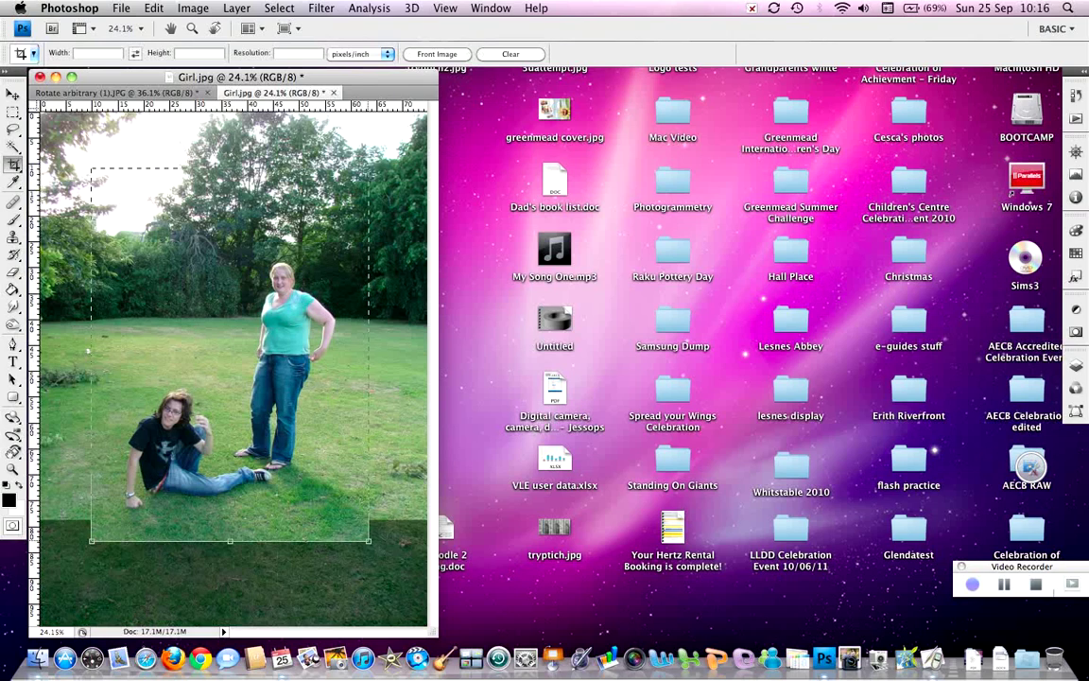
left_click(13, 165)
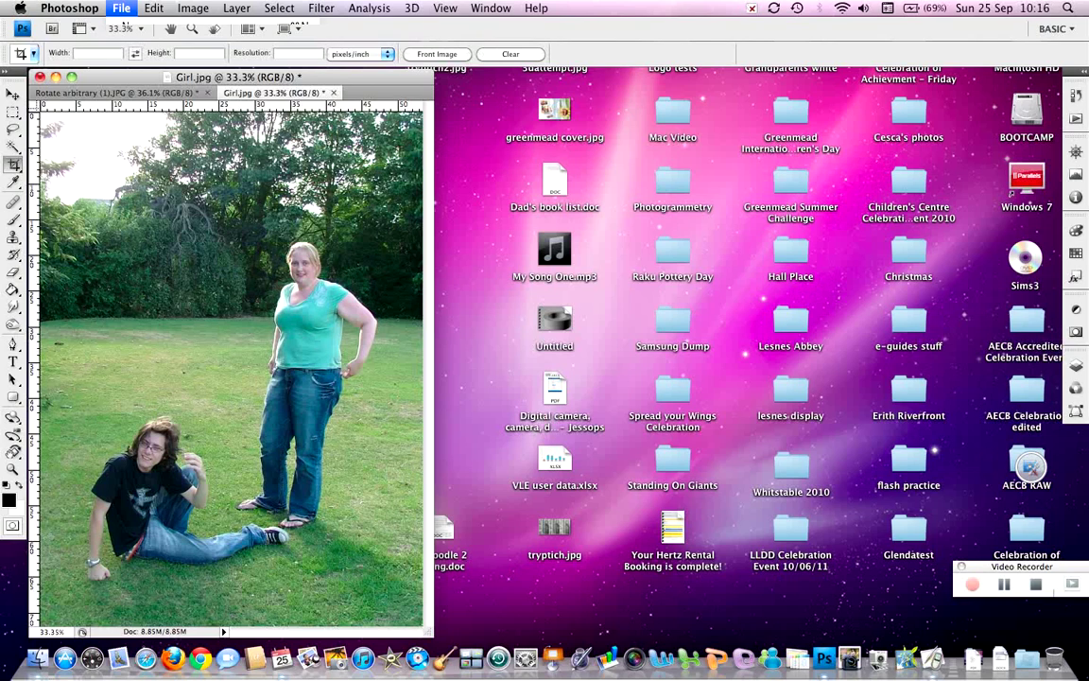
- Open Apple (1).JPG and pull the crop box's right edge in toward the apple
left_click(120, 7)
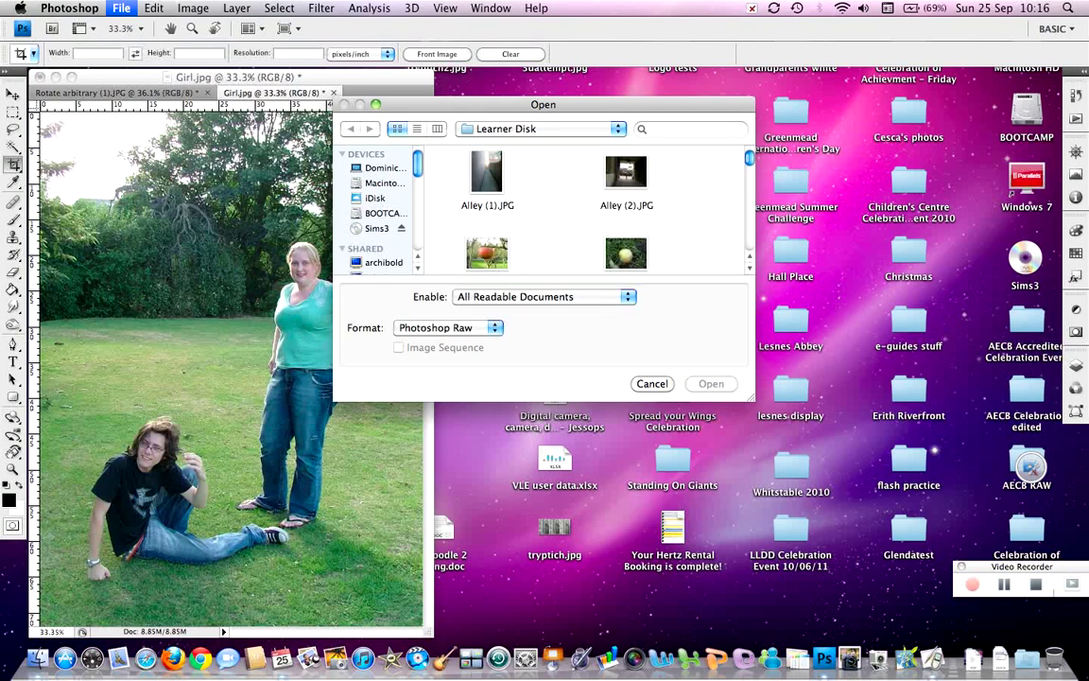
left_click(486, 250)
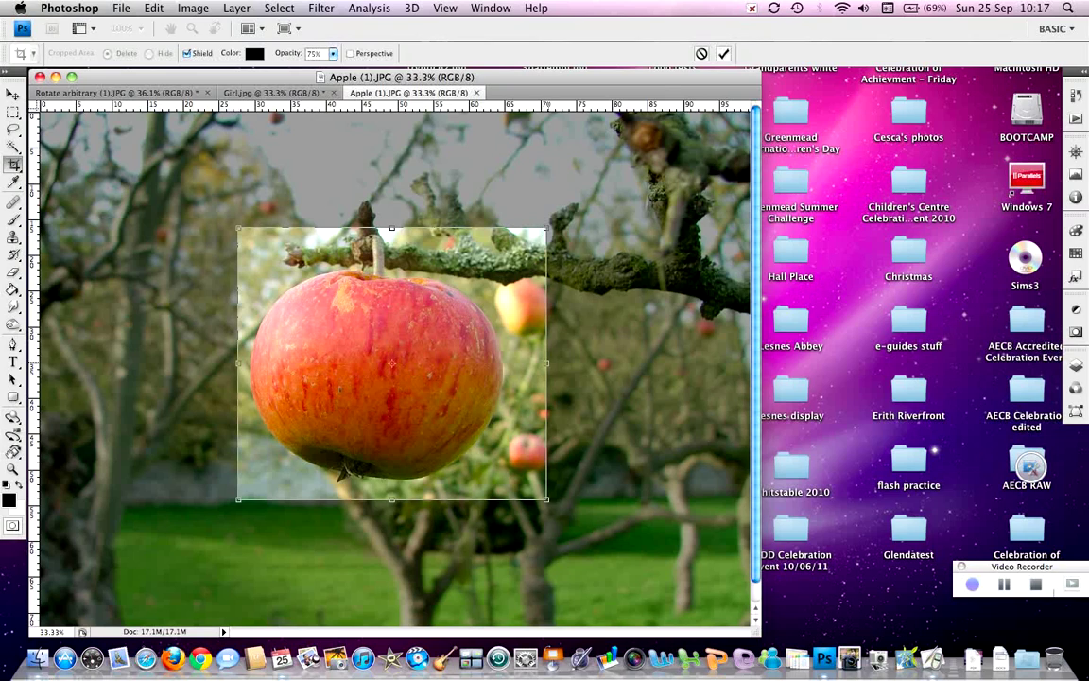
left_click_drag(546, 363, 510, 363)
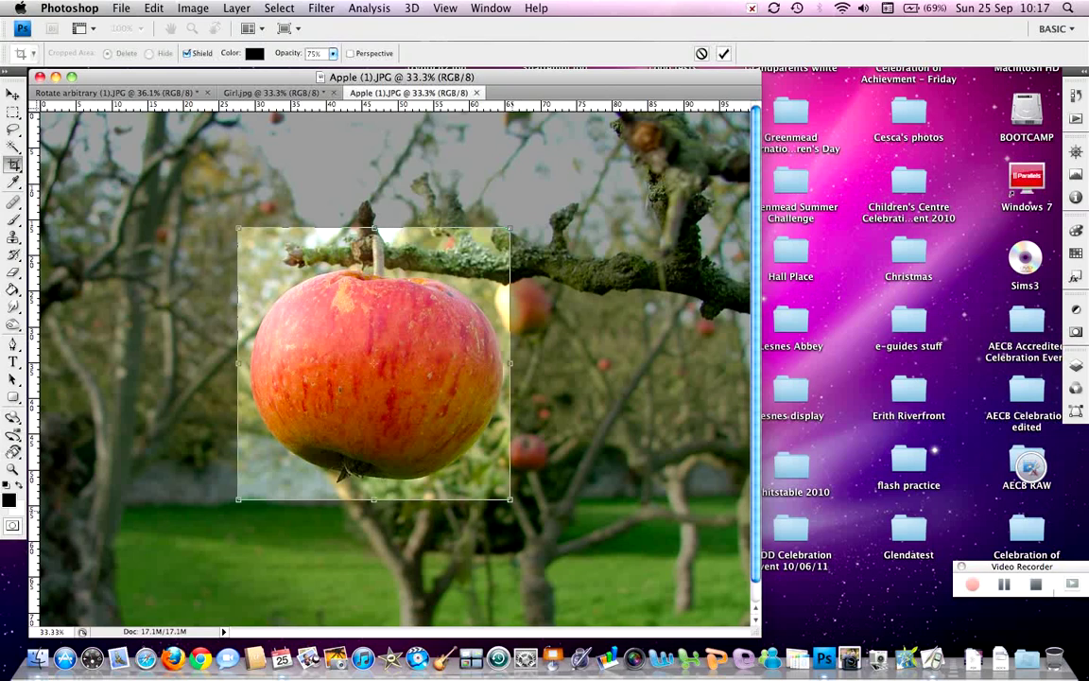